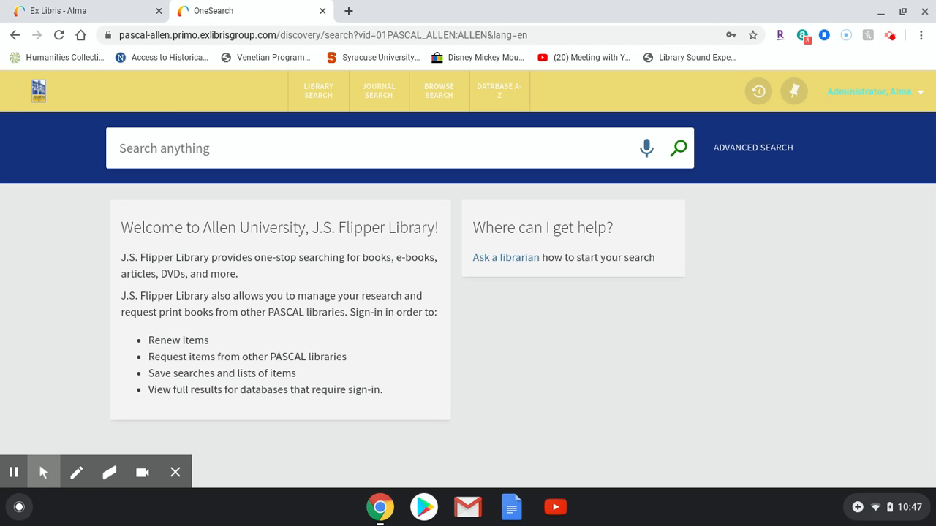
pyautogui.moveTo(668, 278)
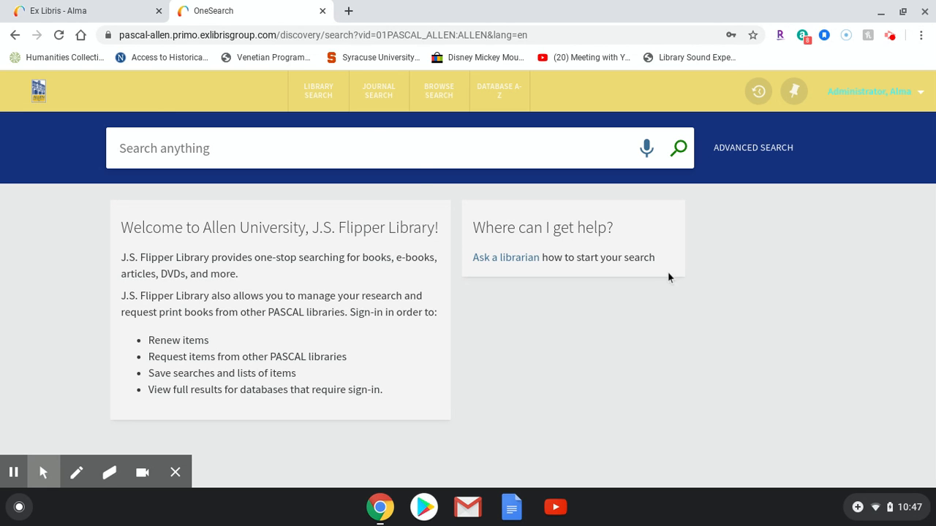
# Search 'Mindy Kaling' in Books, Articles, and More
pyautogui.write('M')
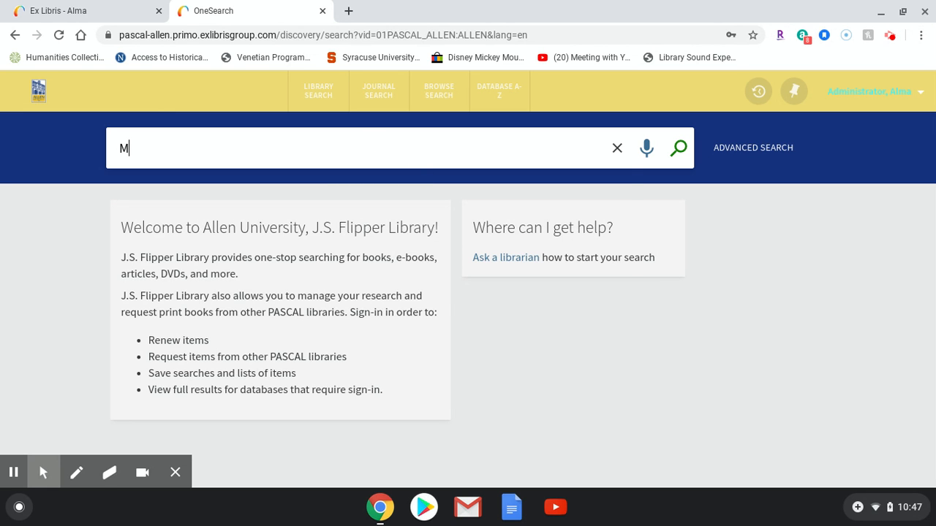
pyautogui.write('indy Kalin')
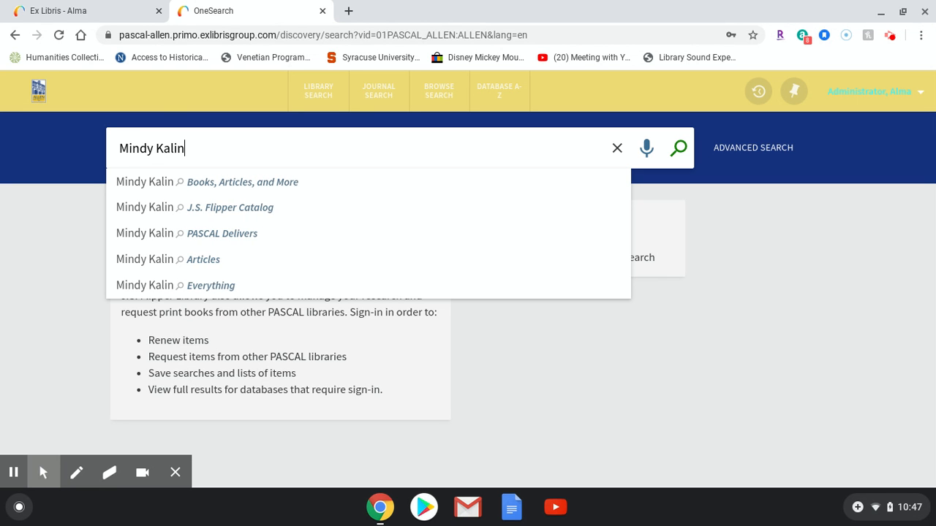
pyautogui.write('g')
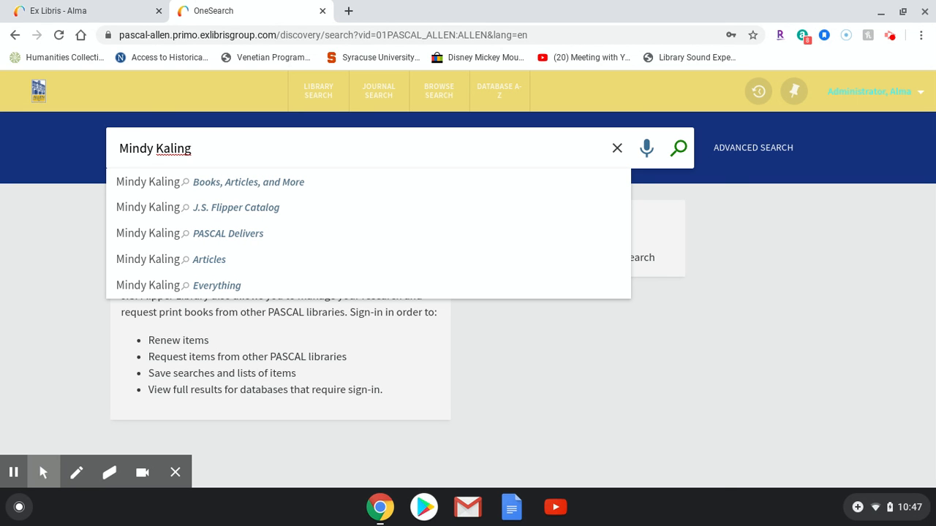
pyautogui.click(248, 181)
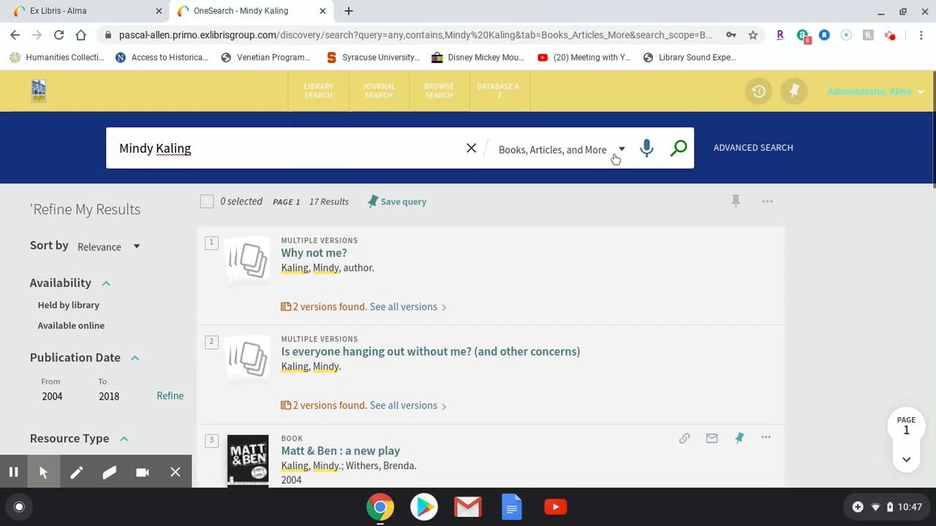
pyautogui.click(621, 149)
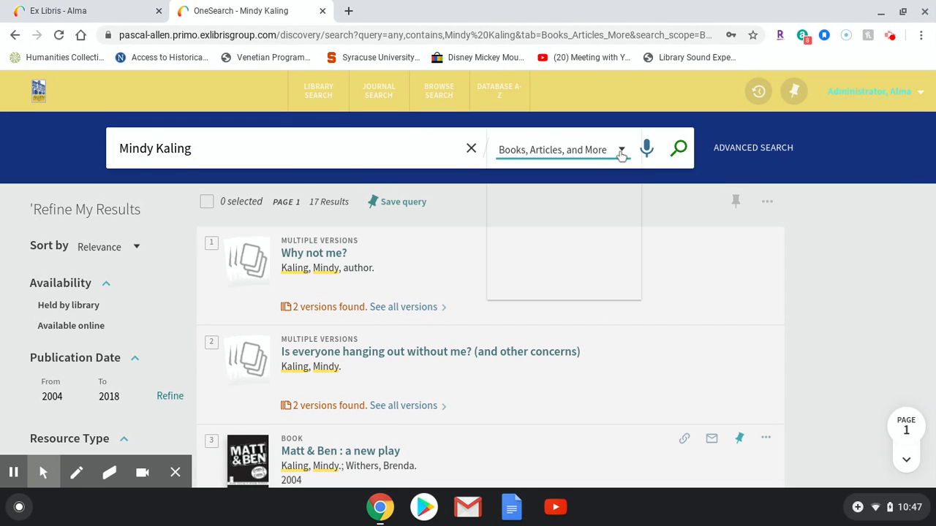
pyautogui.click(621, 149)
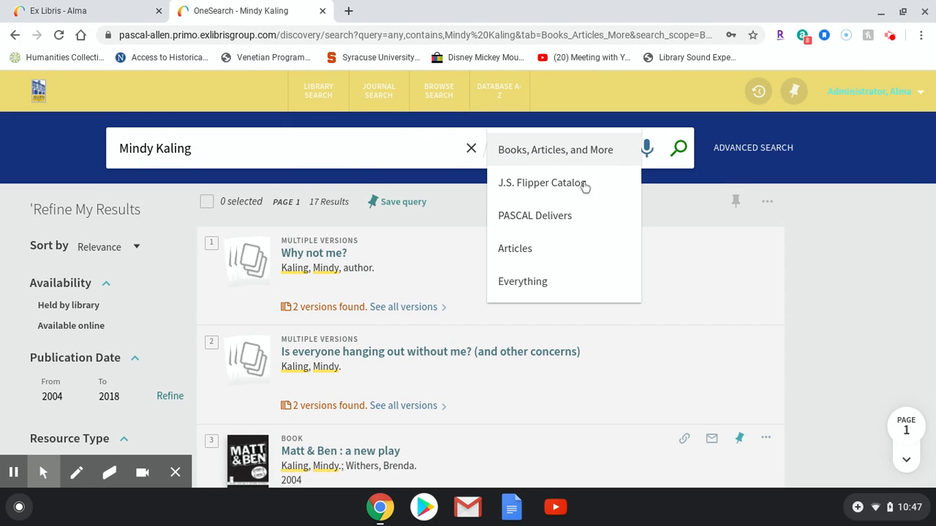
pyautogui.moveTo(563, 225)
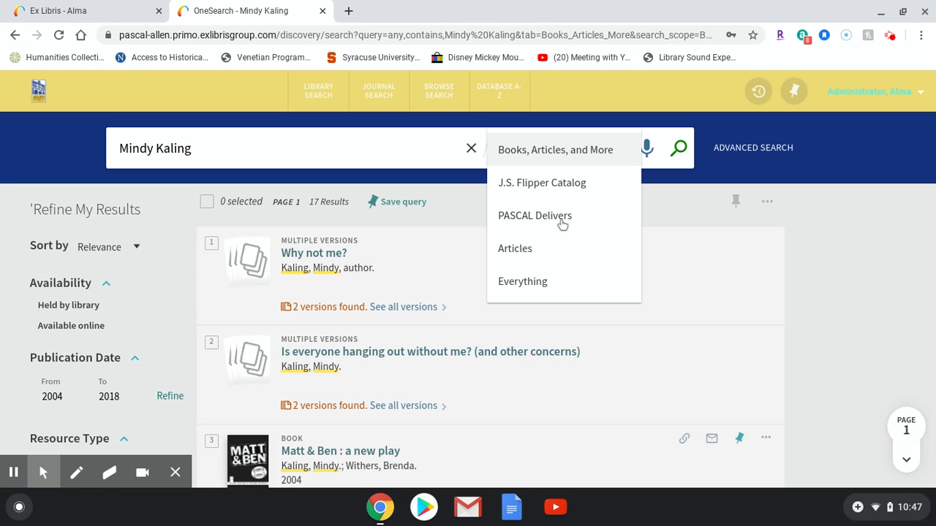
pyautogui.moveTo(539, 287)
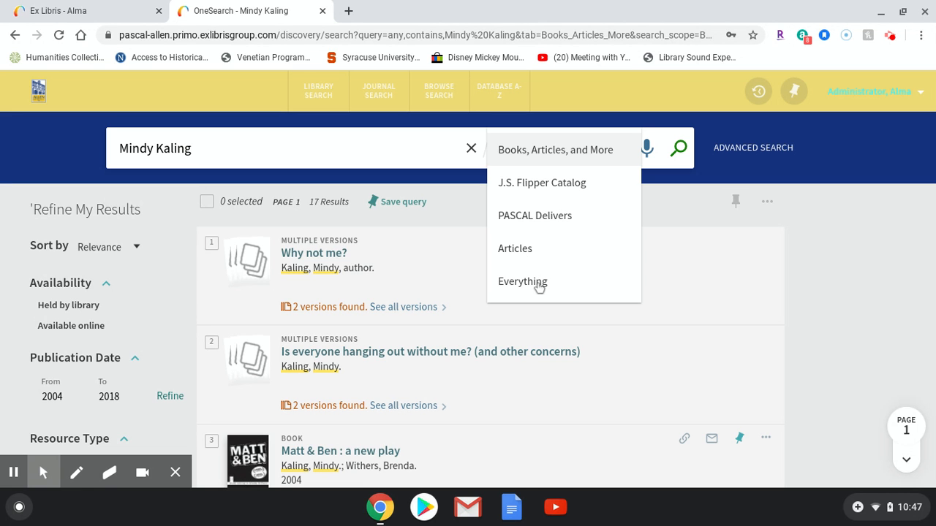
pyautogui.moveTo(541, 218)
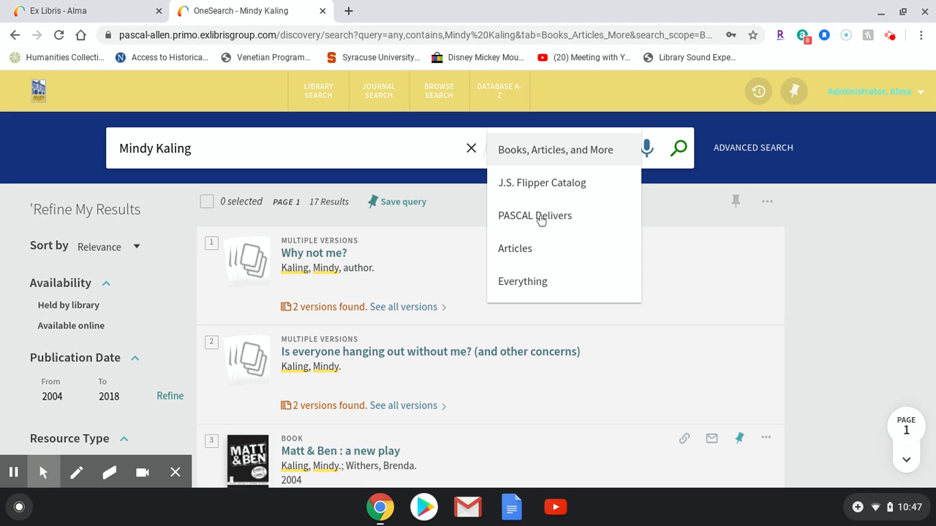
pyautogui.moveTo(332, 152)
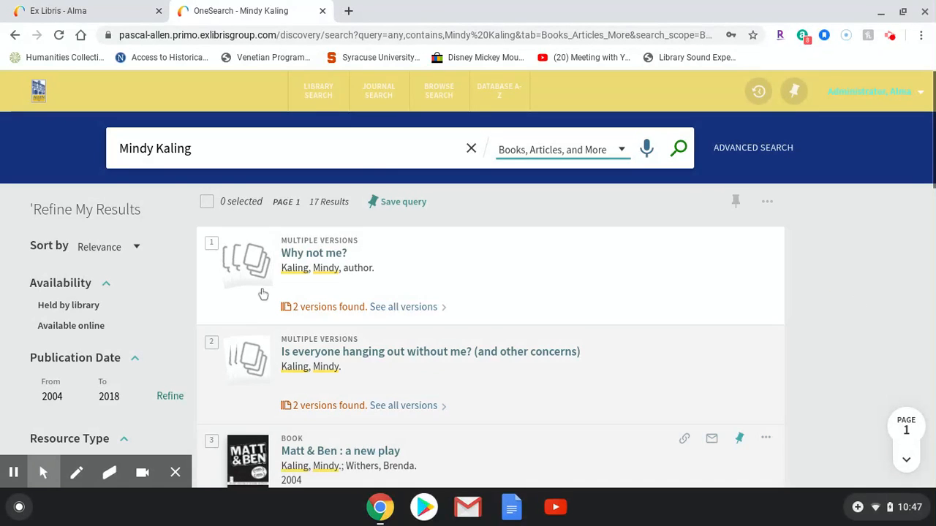
pyautogui.moveTo(349, 356)
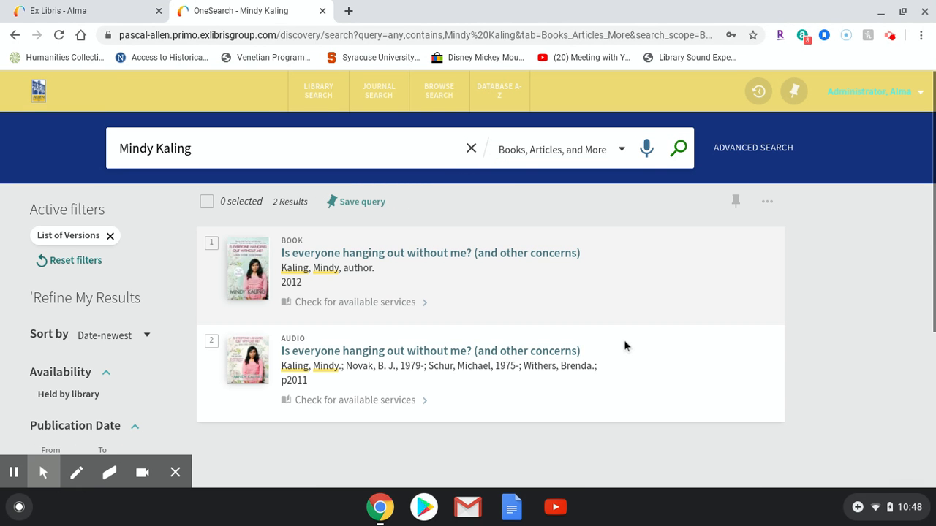
pyautogui.moveTo(535, 261)
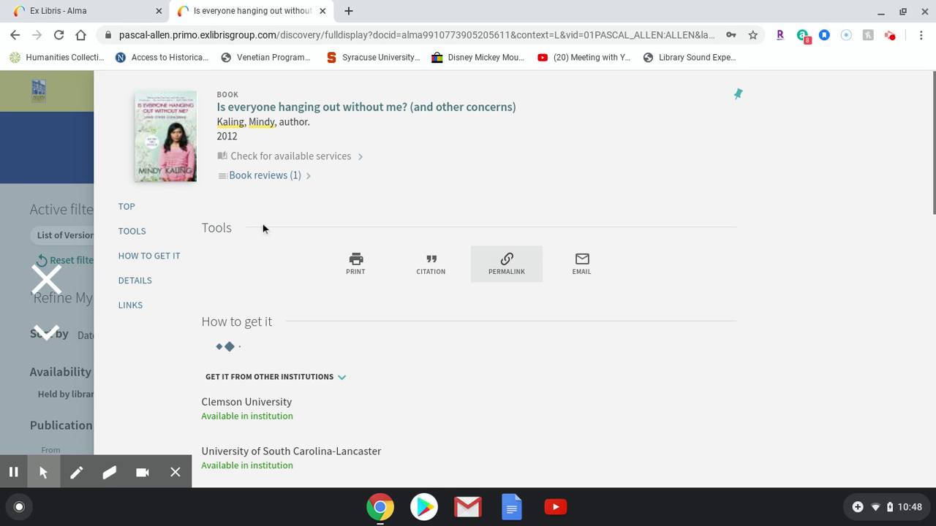
pyautogui.moveTo(228, 186)
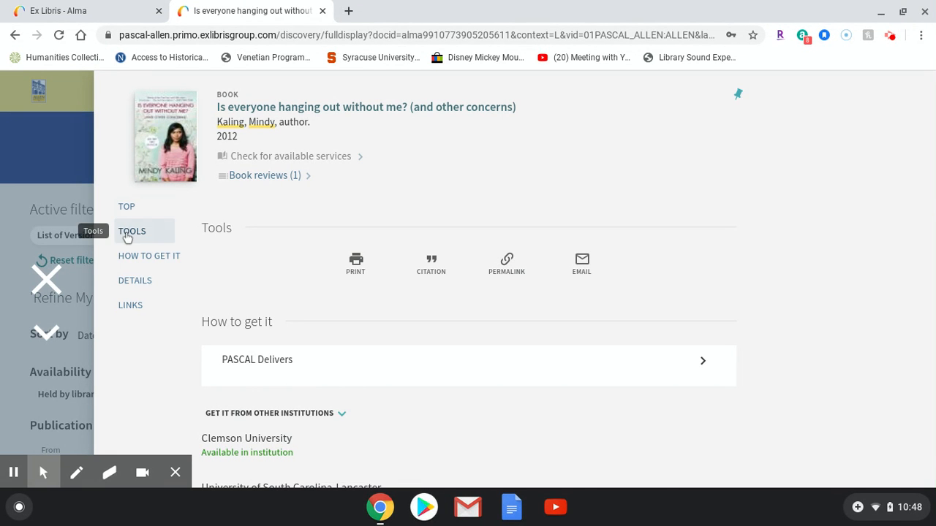
pyautogui.moveTo(149, 256)
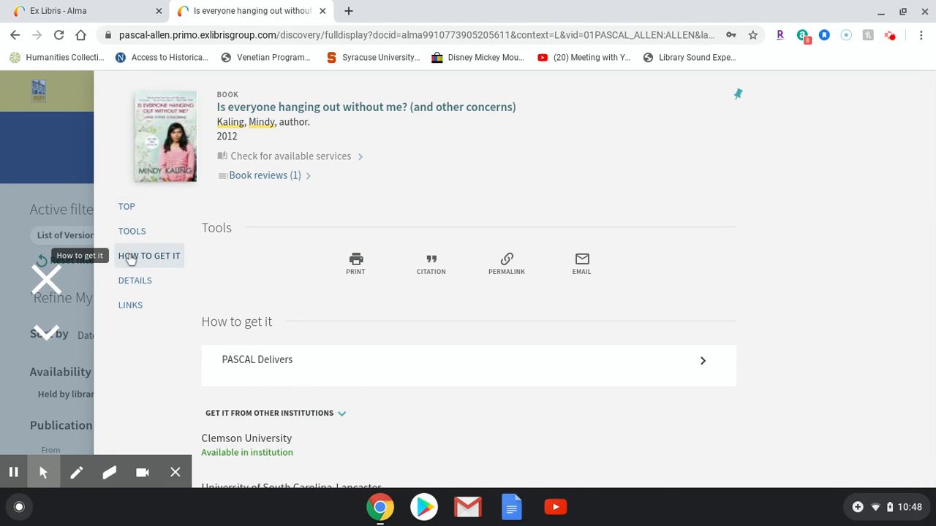
# Scroll down to the book's How to get it section with PASCAL Delivers
pyautogui.scroll(-3)
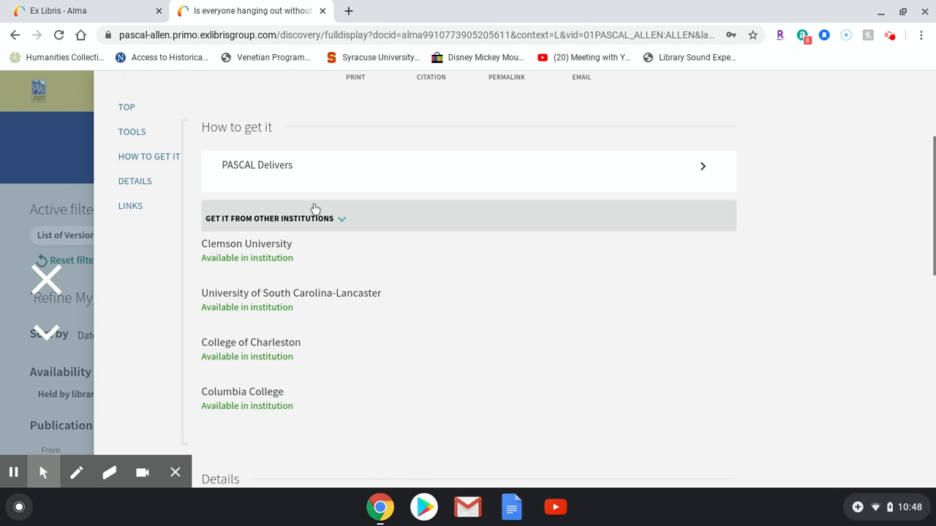
pyautogui.moveTo(290, 224)
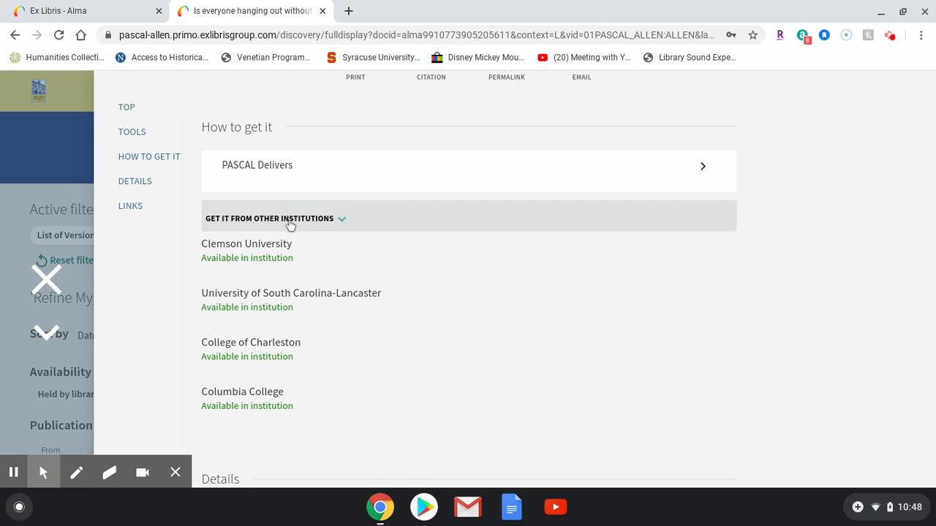
pyautogui.moveTo(358, 227)
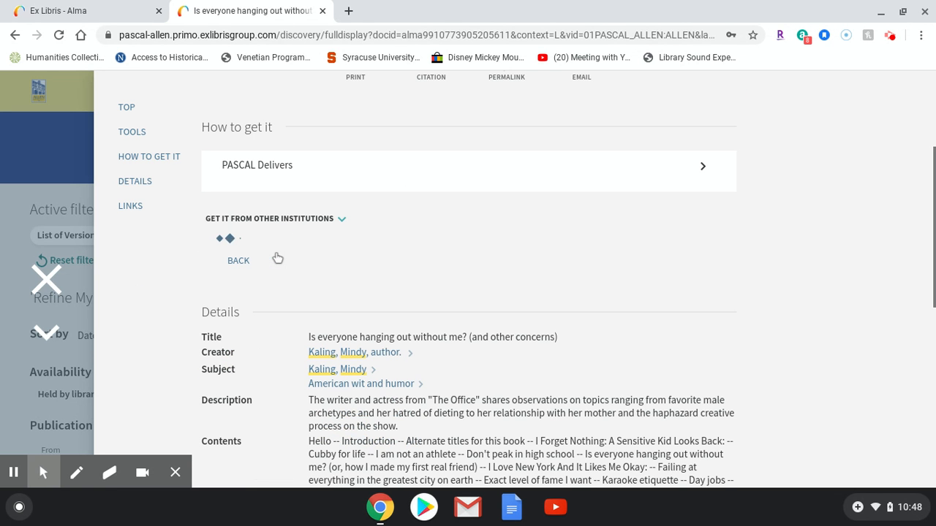
# Expand the Cooper Library 'Item in place' copy to show its details
pyautogui.scroll(-3)
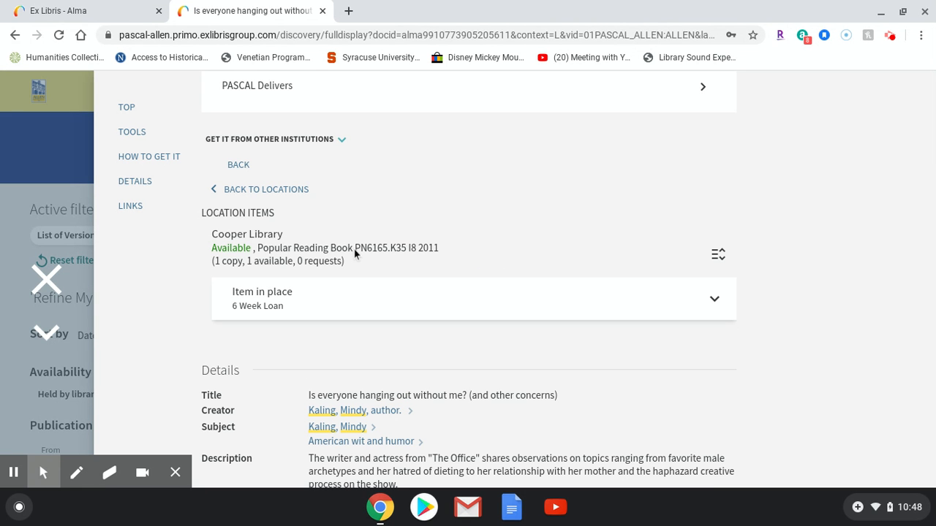
pyautogui.moveTo(285, 241)
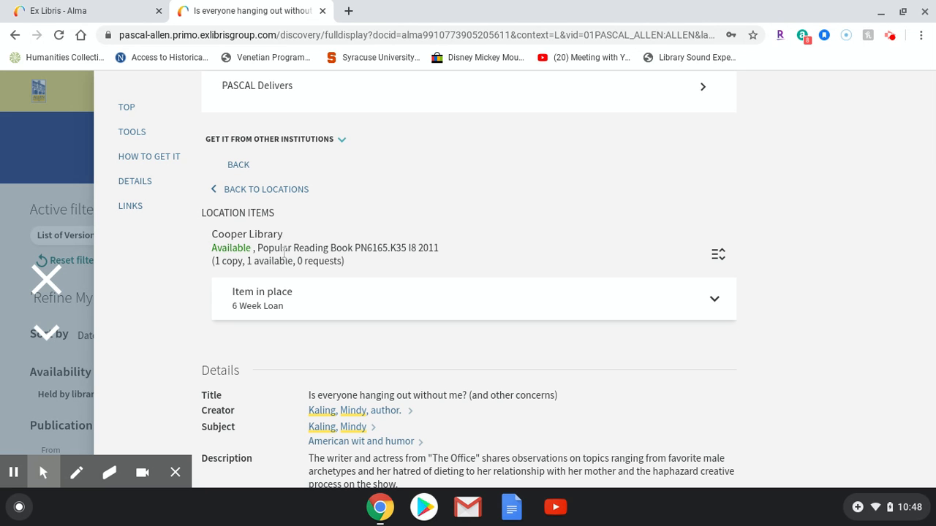
pyautogui.moveTo(307, 310)
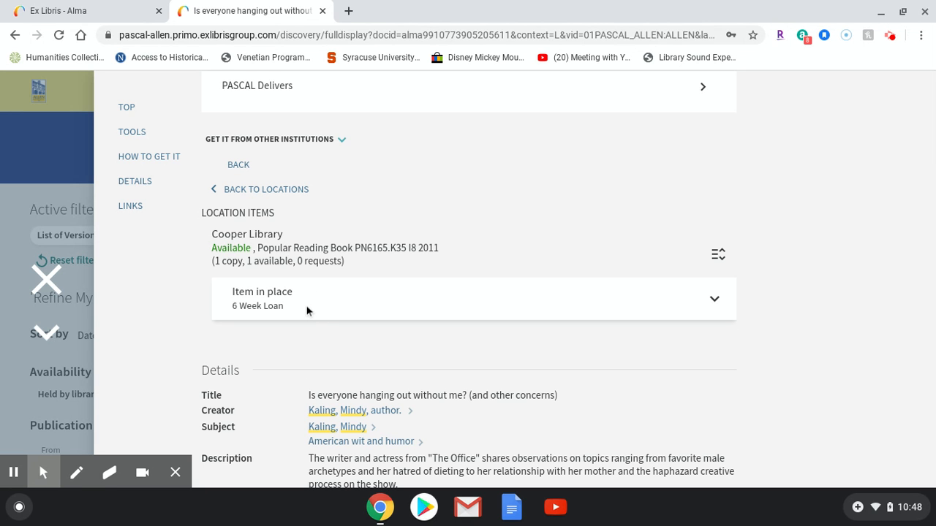
pyautogui.moveTo(715, 300)
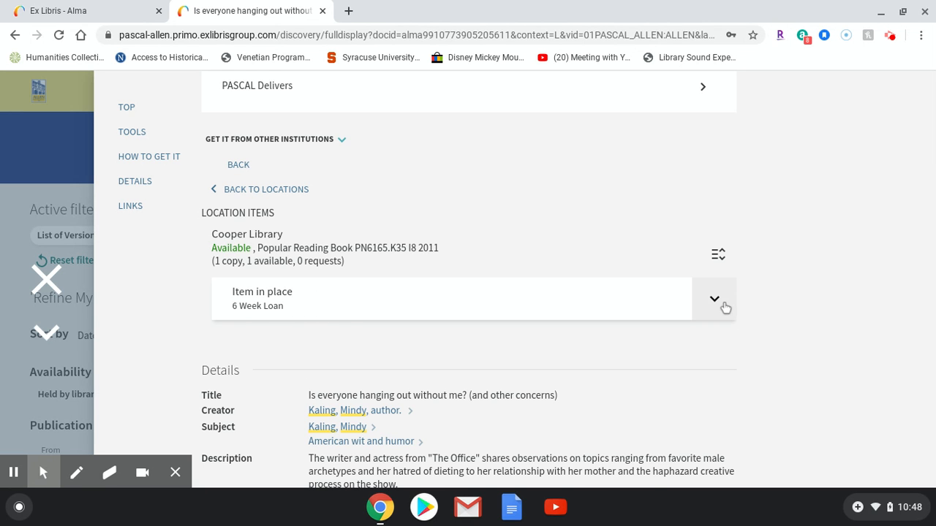
pyautogui.click(714, 299)
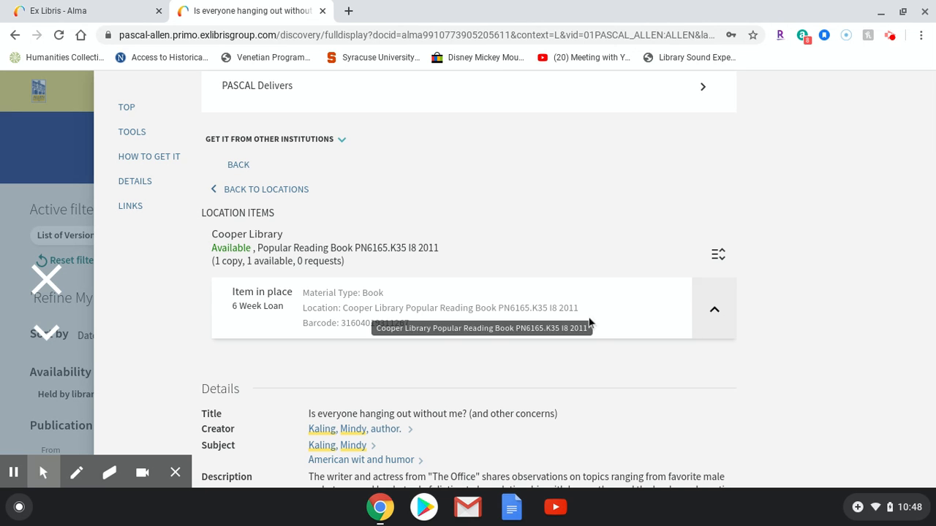
pyautogui.moveTo(513, 313)
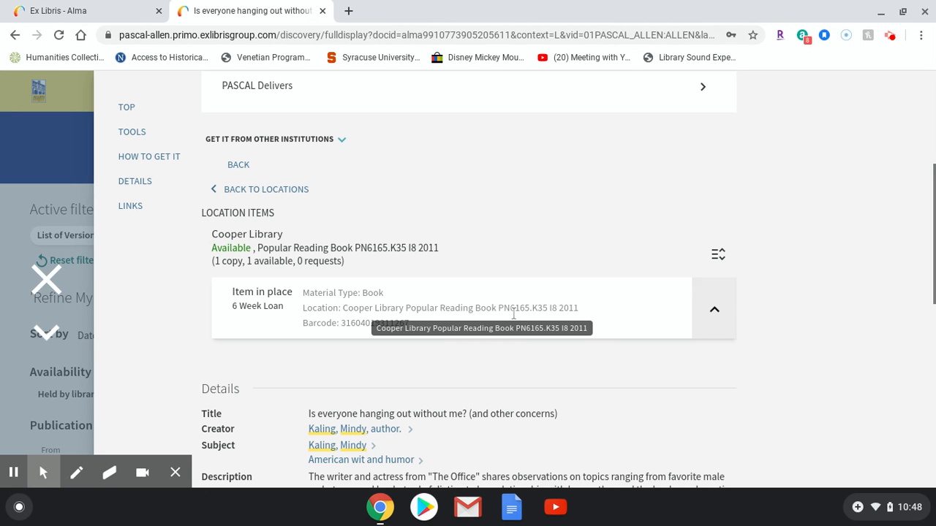
pyautogui.moveTo(671, 346)
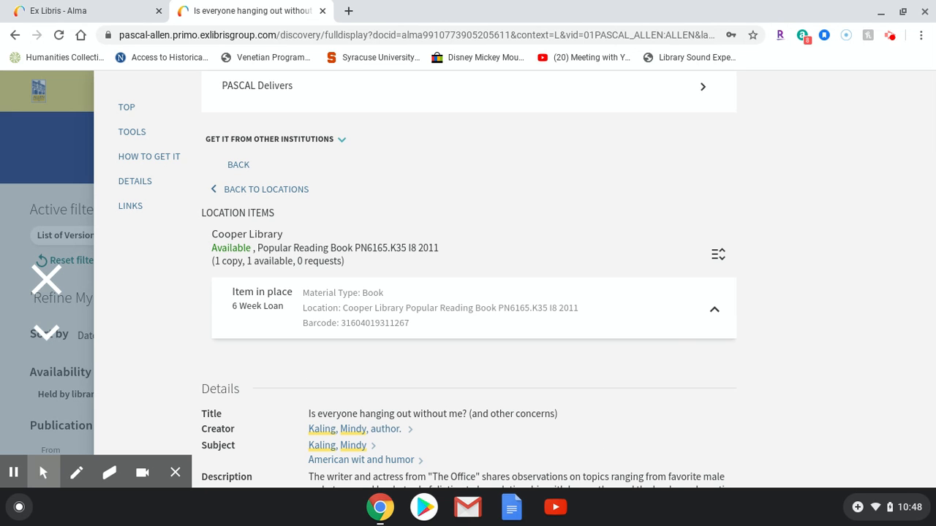
pyautogui.moveTo(675, 118)
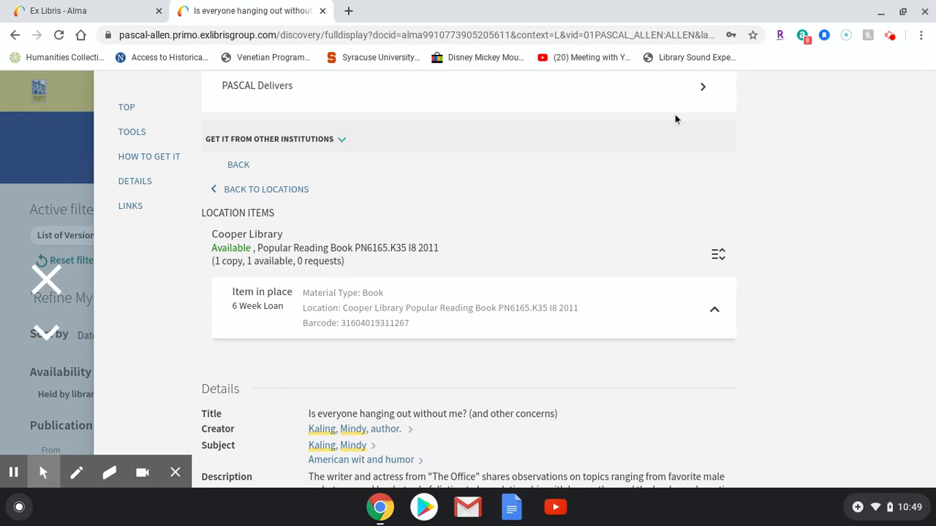
pyautogui.moveTo(671, 100)
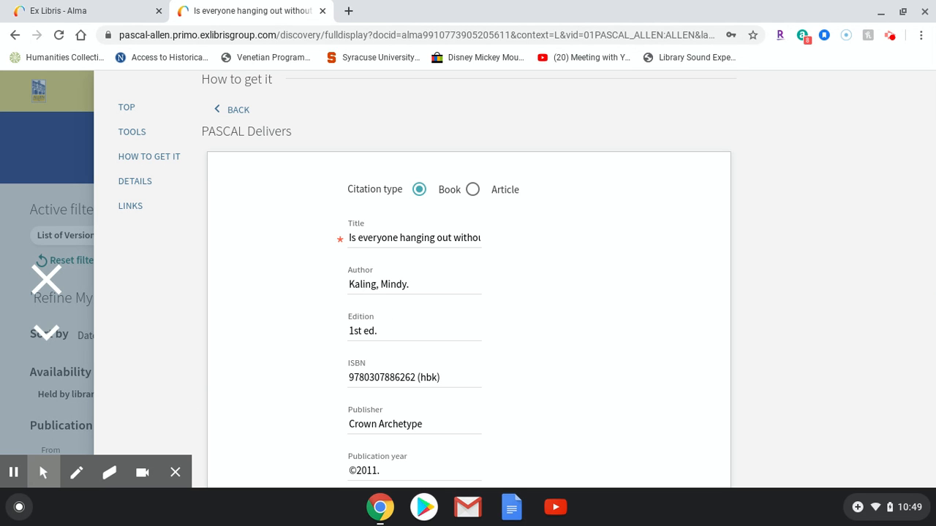
# Scroll through the prefilled PASCAL Delivers form with Allen University pickup
pyautogui.scroll(3)
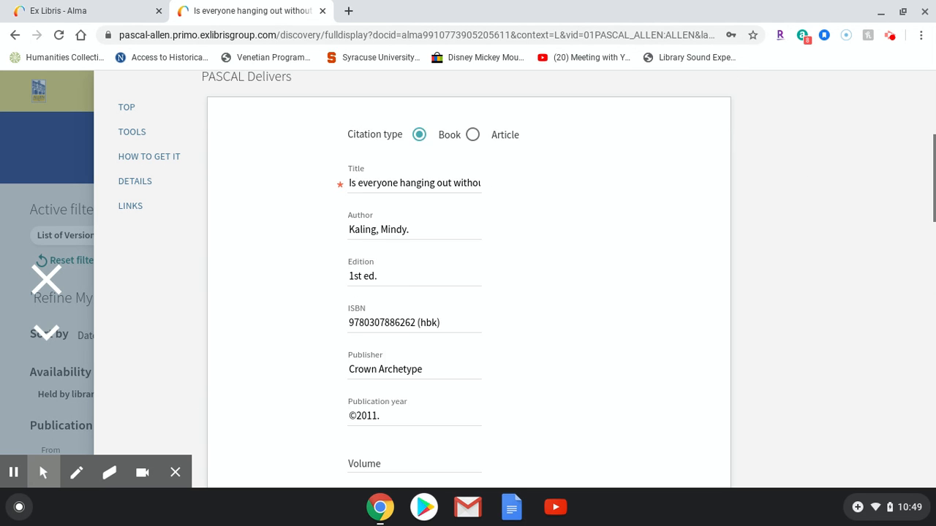
pyautogui.scroll(-3)
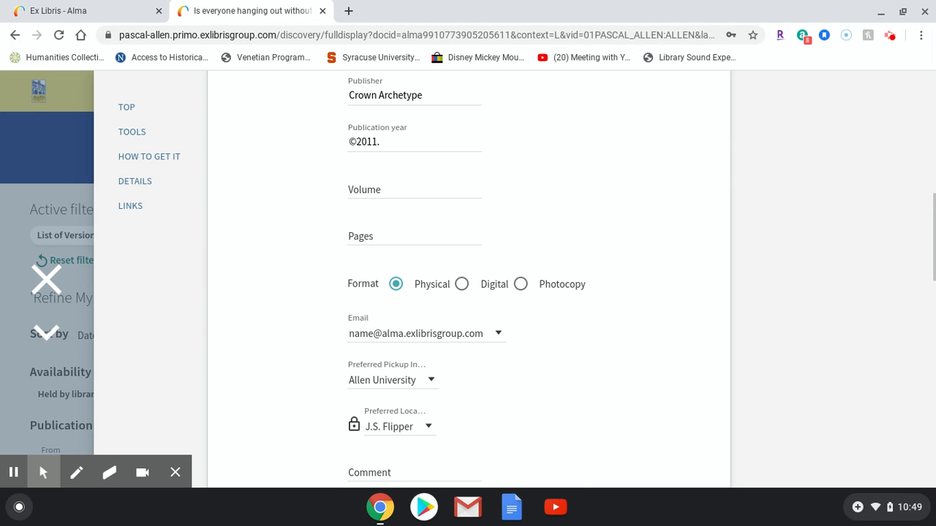
pyautogui.scroll(3)
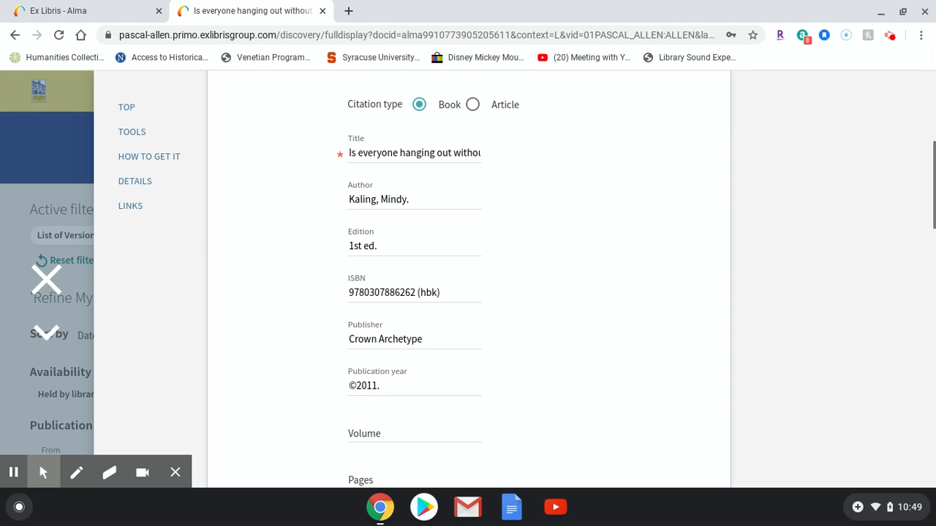
pyautogui.scroll(3)
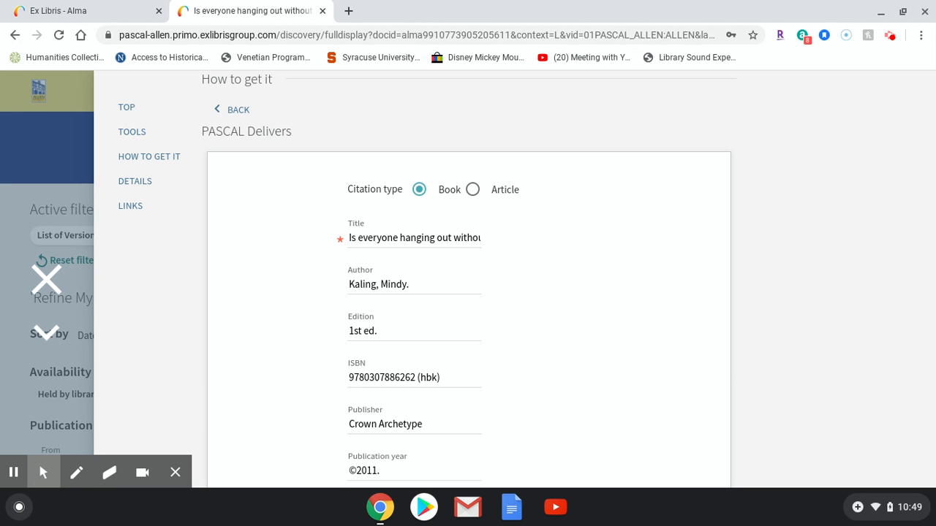
pyautogui.scroll(-3)
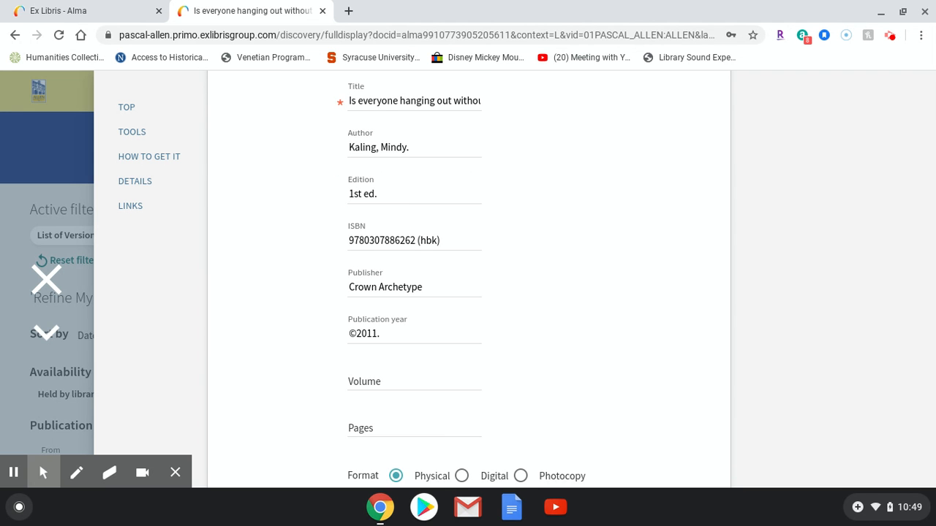
pyautogui.scroll(-3)
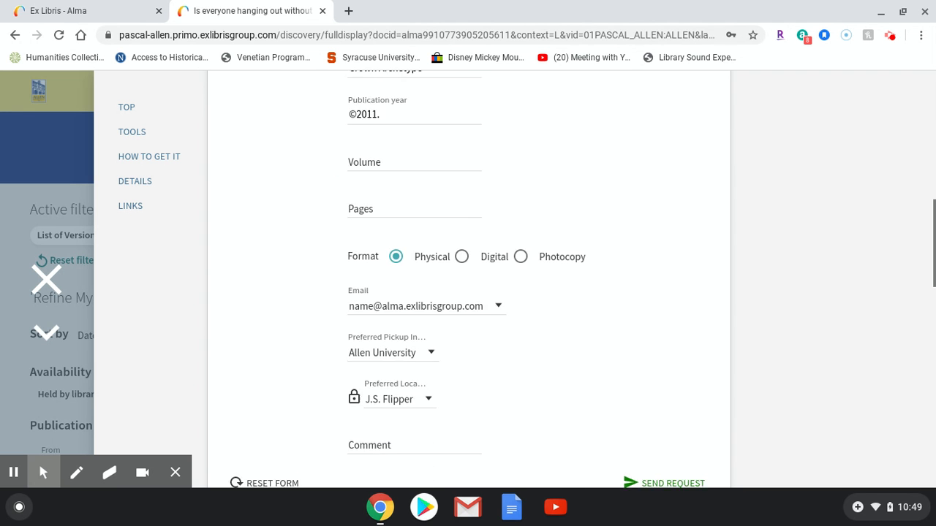
pyautogui.scroll(-3)
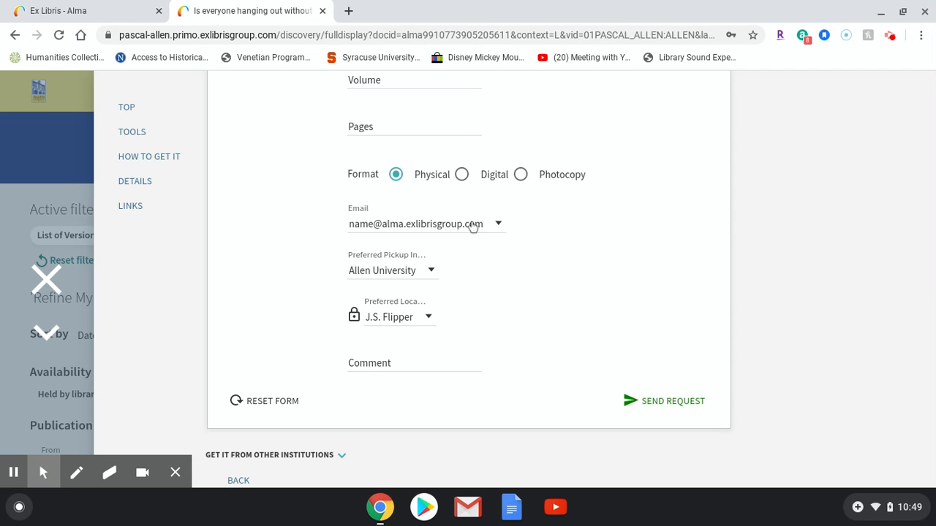
pyautogui.moveTo(419, 267)
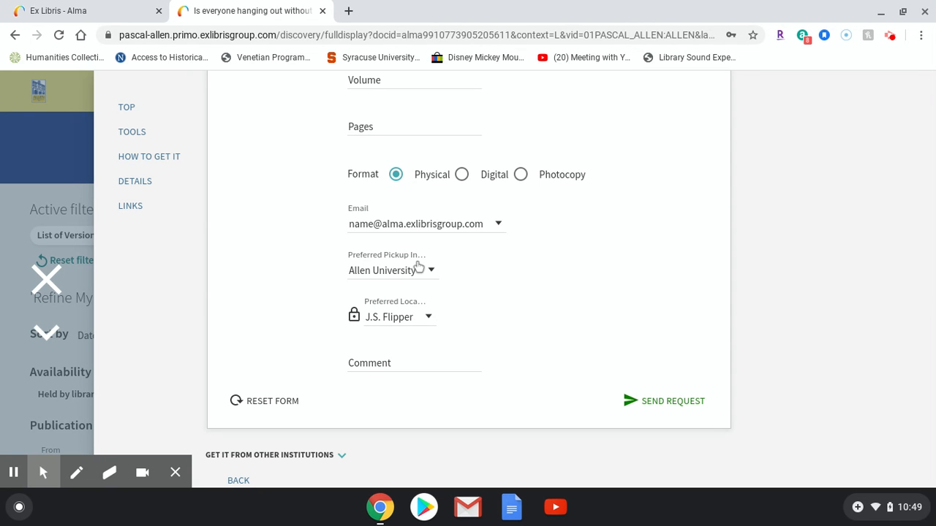
pyautogui.moveTo(430, 273)
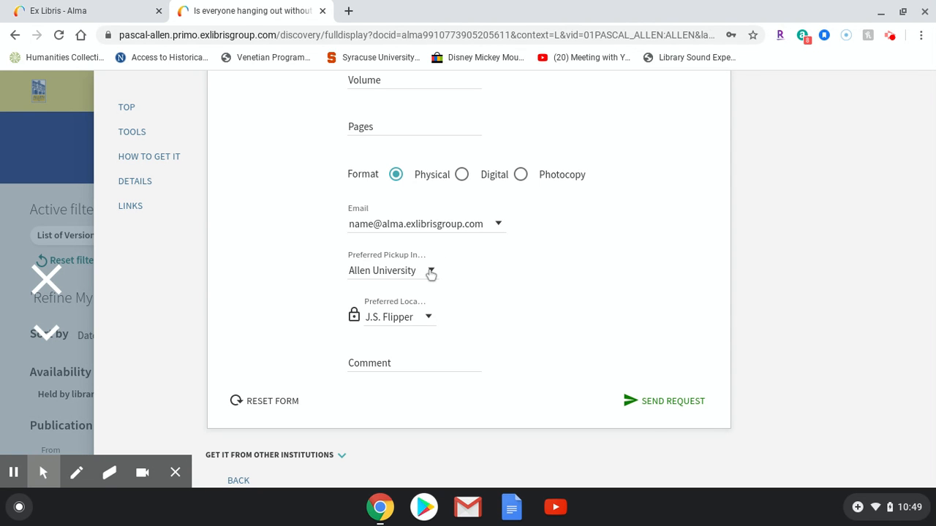
# Check the pickup institution list and keep Allen University selected
pyautogui.click(431, 270)
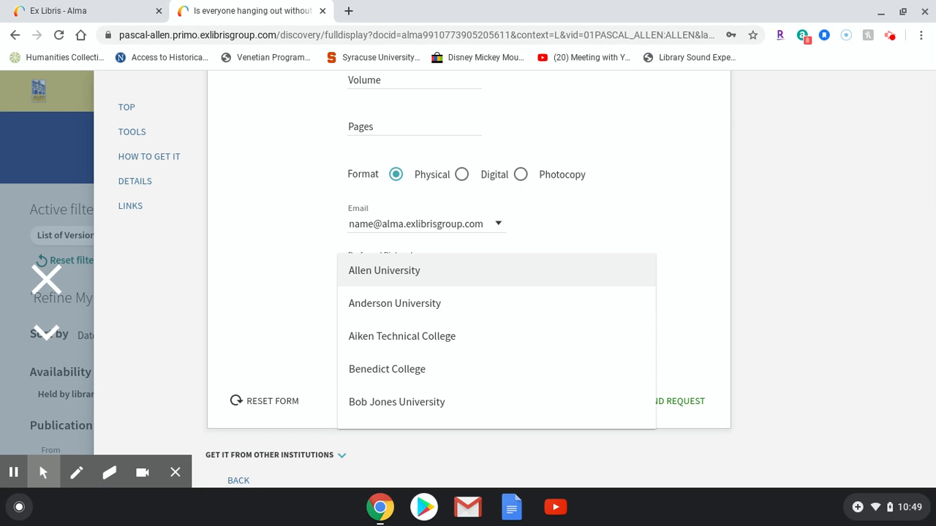
pyautogui.moveTo(628, 211)
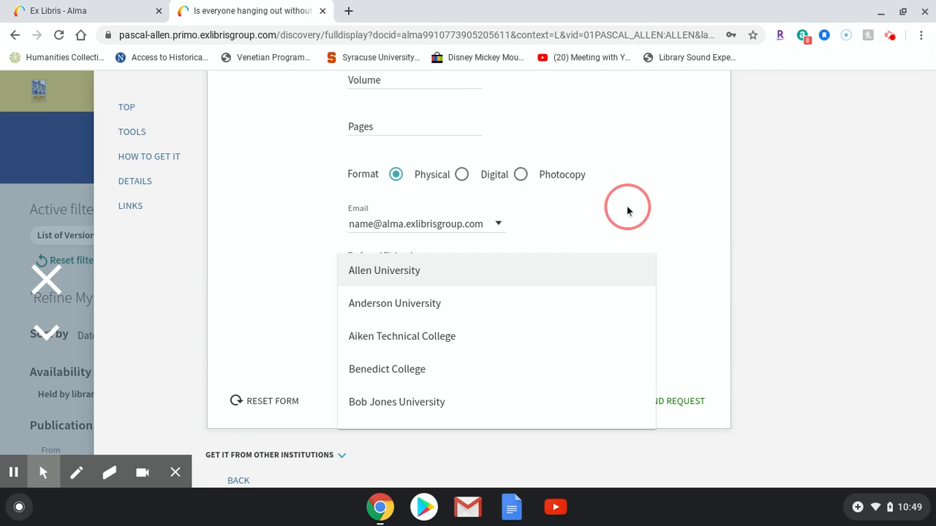
pyautogui.click(384, 270)
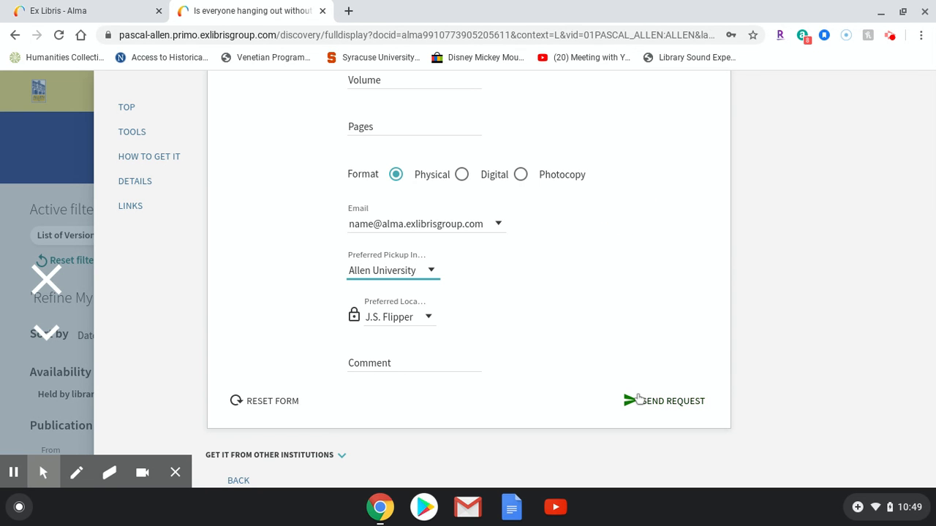
pyautogui.moveTo(645, 384)
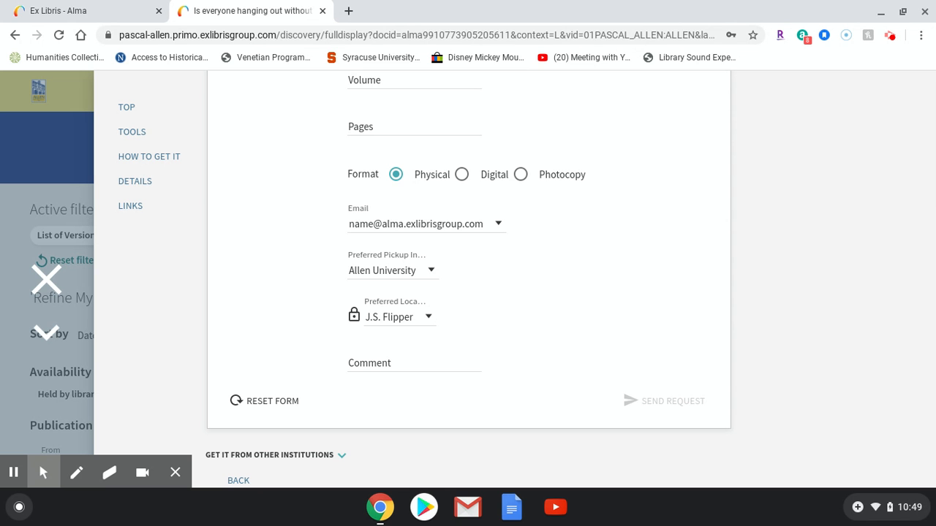
# Submit the PASCAL Delivers request for the Mindy Kaling book
pyautogui.click(671, 401)
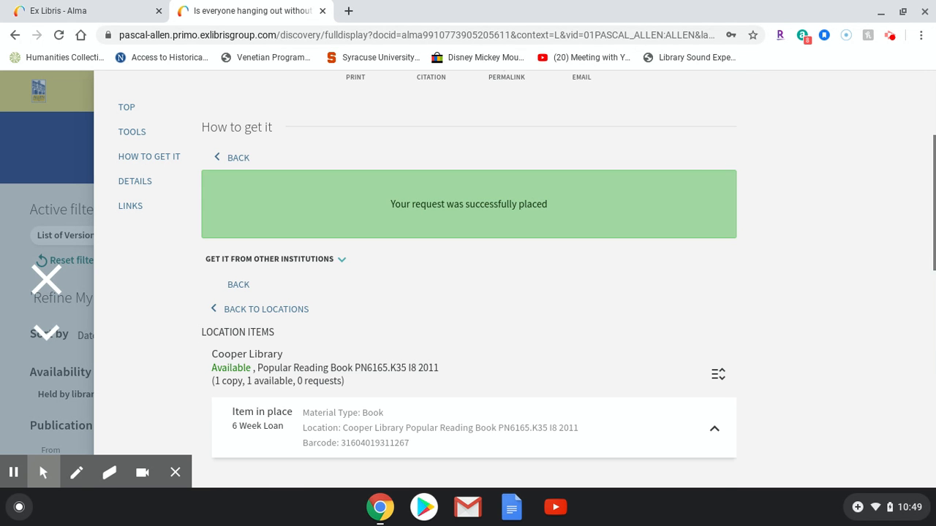
pyautogui.moveTo(507, 202)
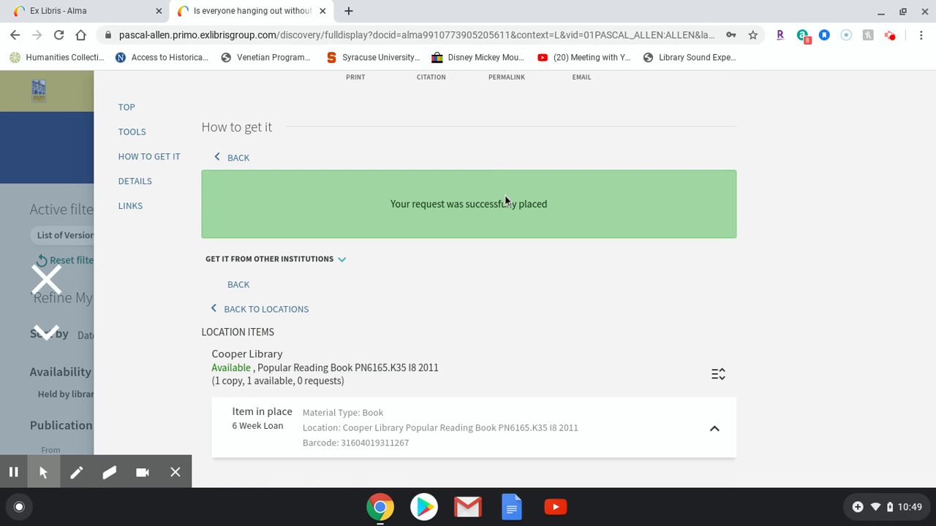
pyautogui.moveTo(508, 202)
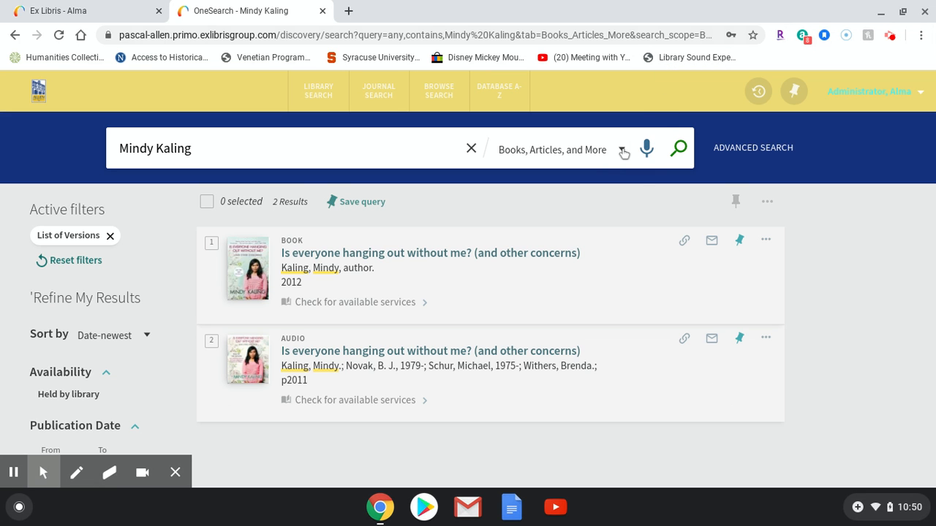
# Rerun the Mindy Kaling search in the PASCAL Delivers scope
pyautogui.click(624, 152)
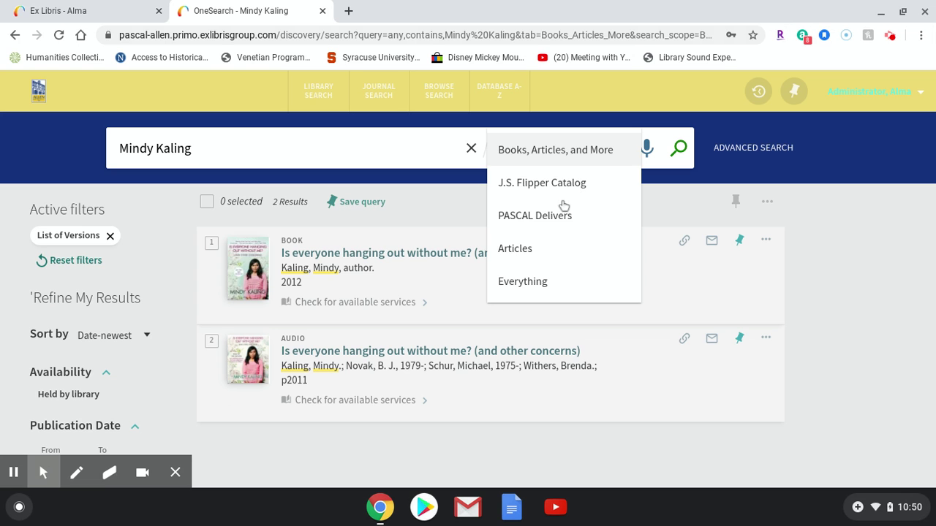
pyautogui.click(535, 214)
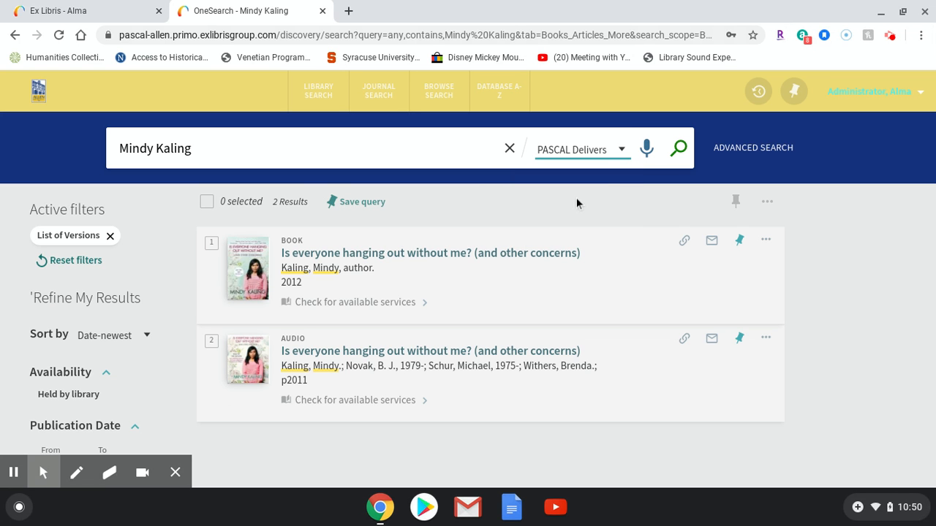
pyautogui.click(677, 147)
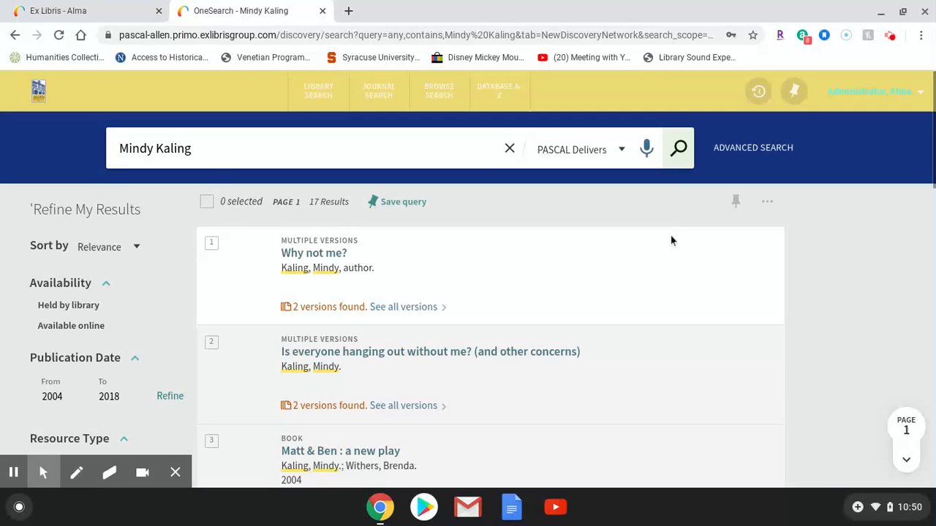
pyautogui.scroll(-3)
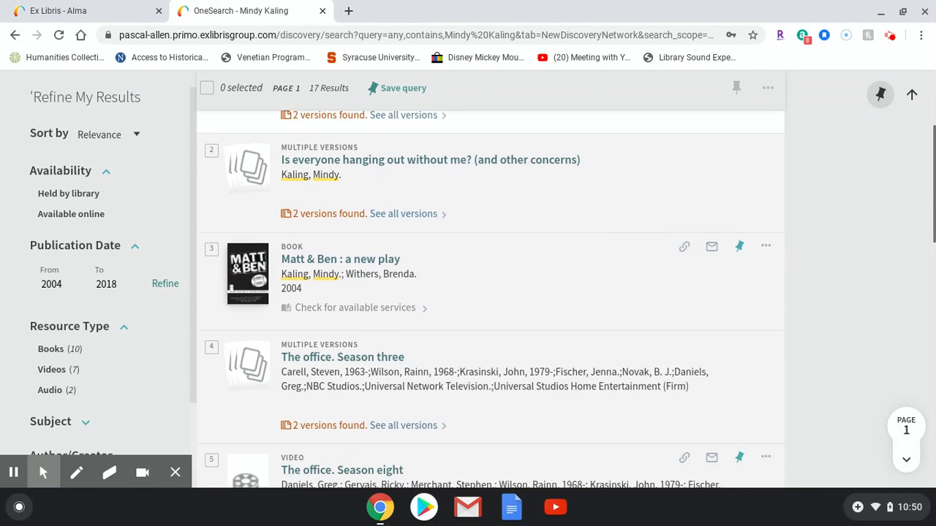
pyautogui.scroll(-3)
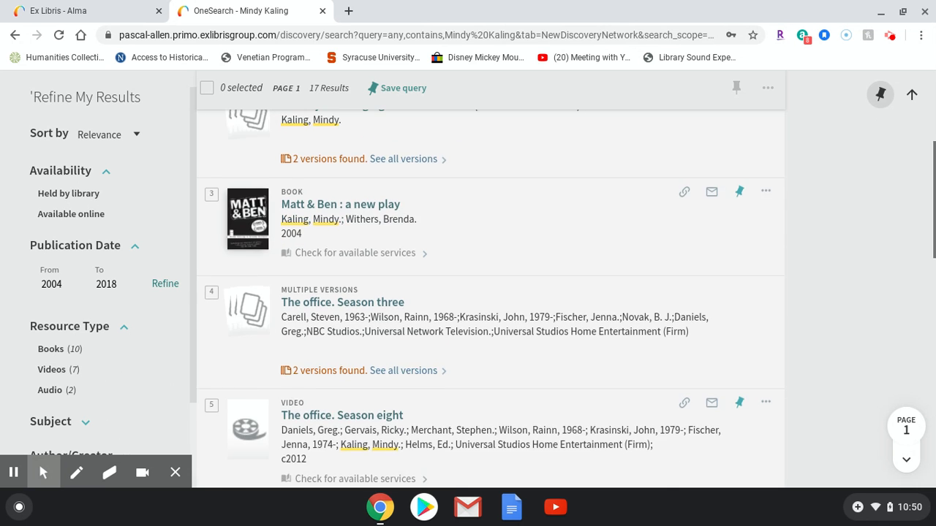
pyautogui.scroll(3)
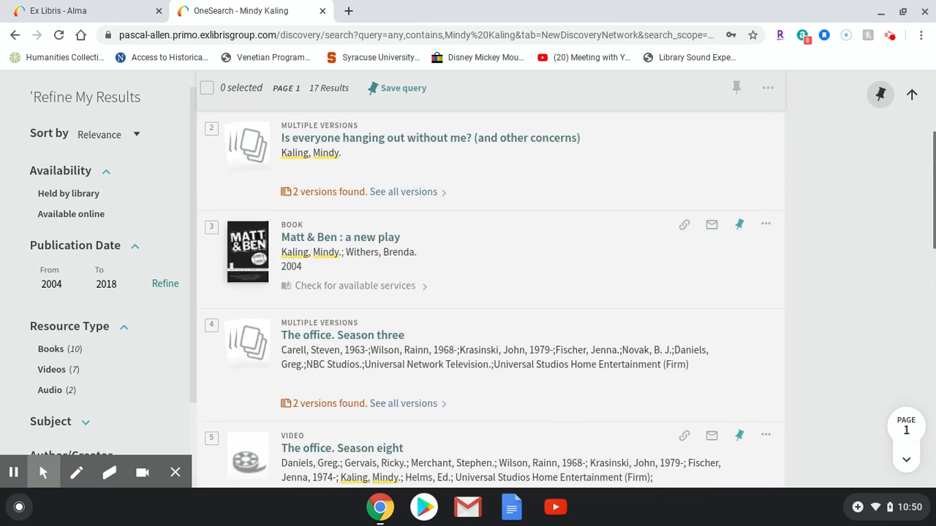
pyautogui.scroll(3)
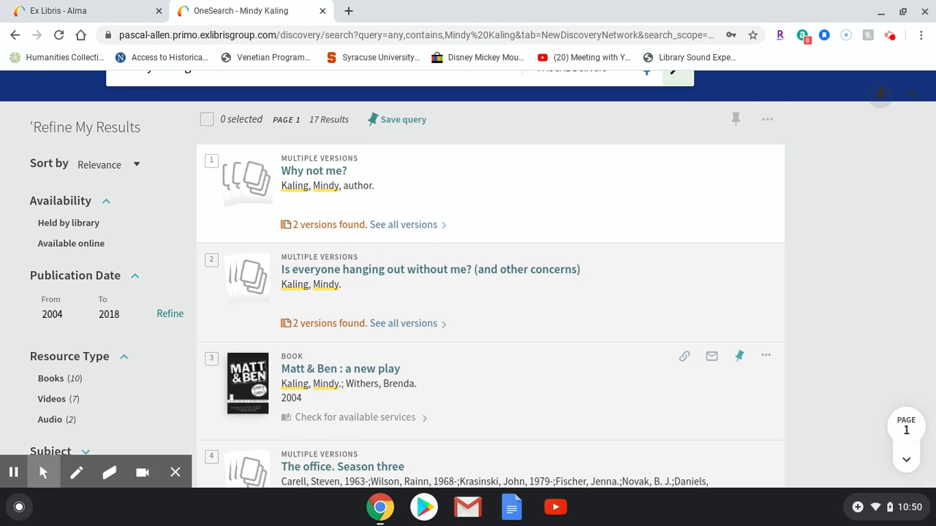
pyautogui.scroll(3)
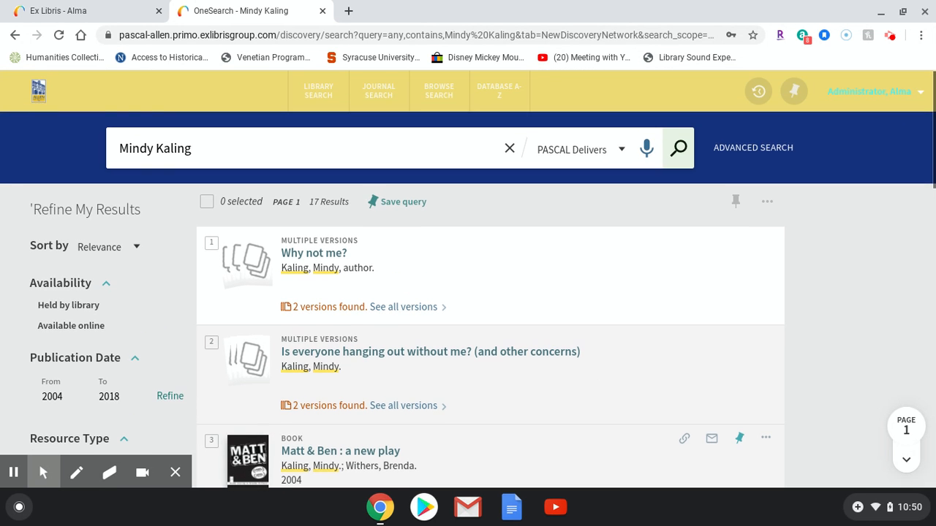